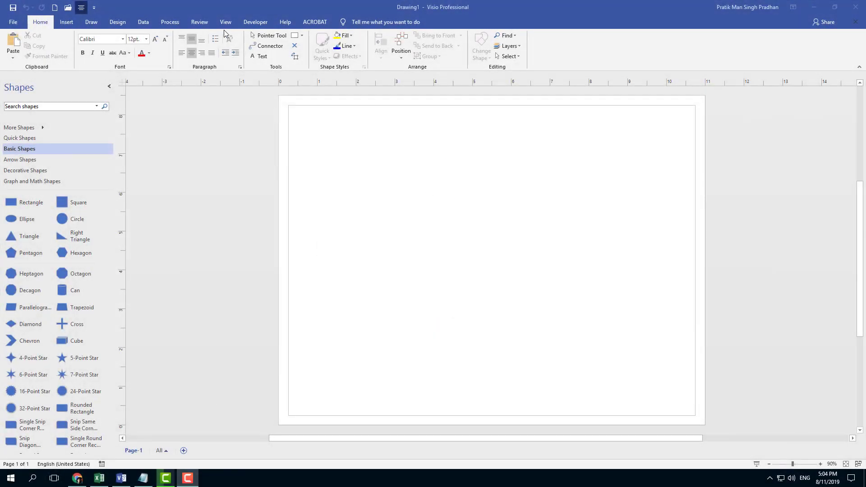
Place a blue rectangle from Basic Shapes with a blue circle below it
{"action": "left_click", "coordinate": [225, 22]}
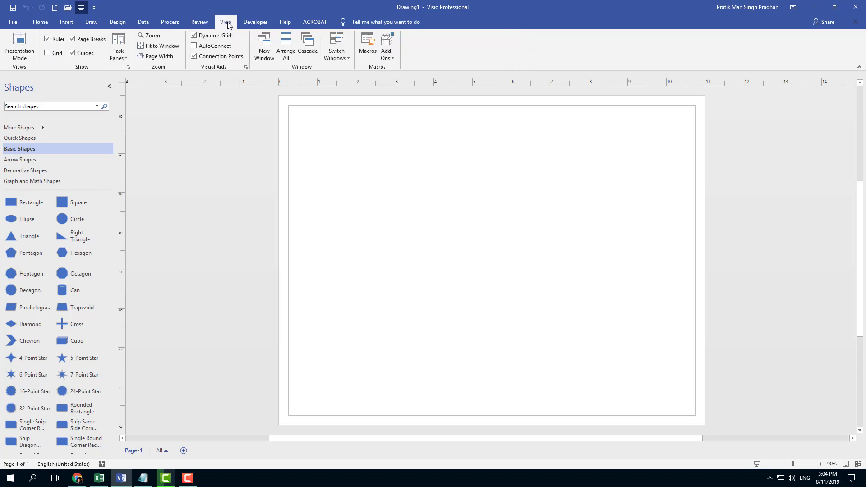
{"action": "mouse_move", "coordinate": [118, 188]}
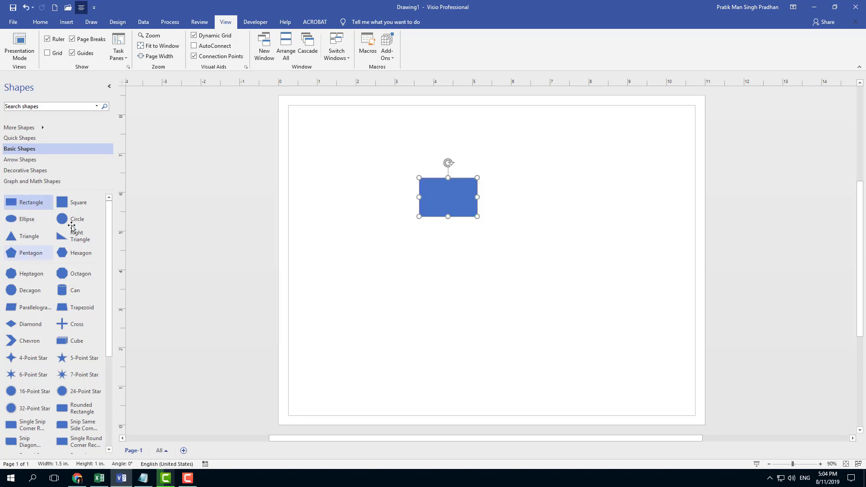
{"action": "left_click_drag", "start_coordinate": [76, 218], "coordinate": [453, 249]}
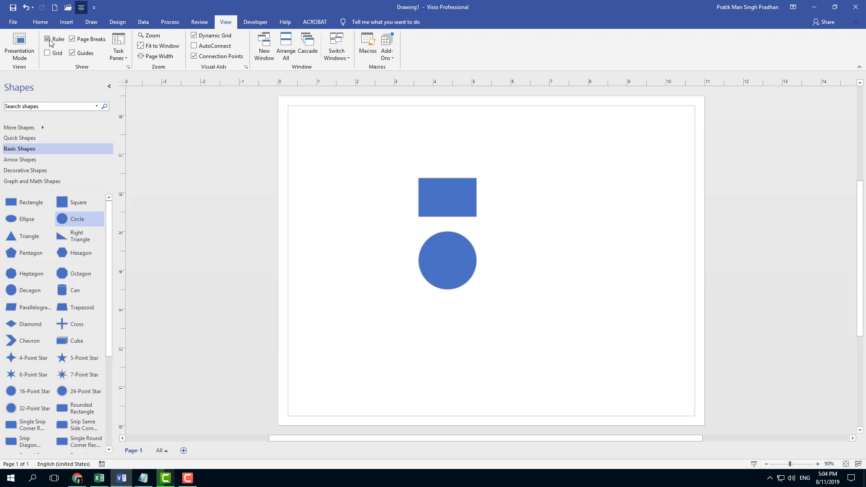
Toggle page breaks off and back on, then turn on the background grid
{"action": "left_click", "coordinate": [47, 39]}
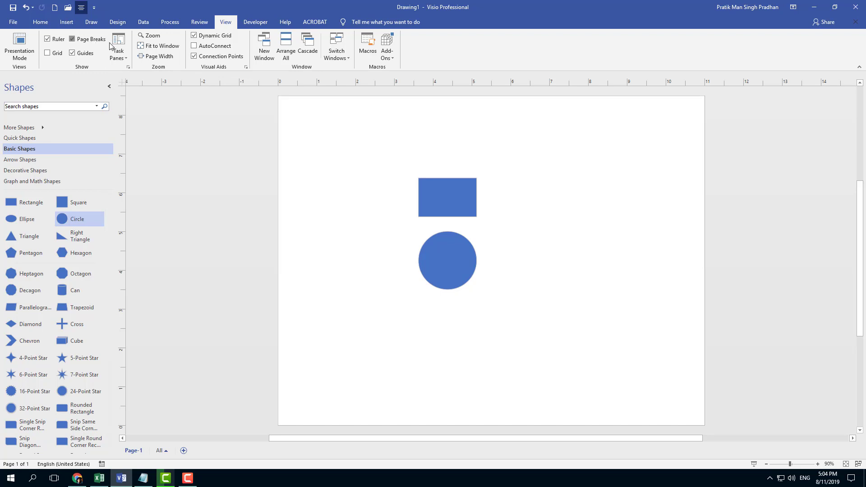
{"action": "left_click", "coordinate": [72, 39]}
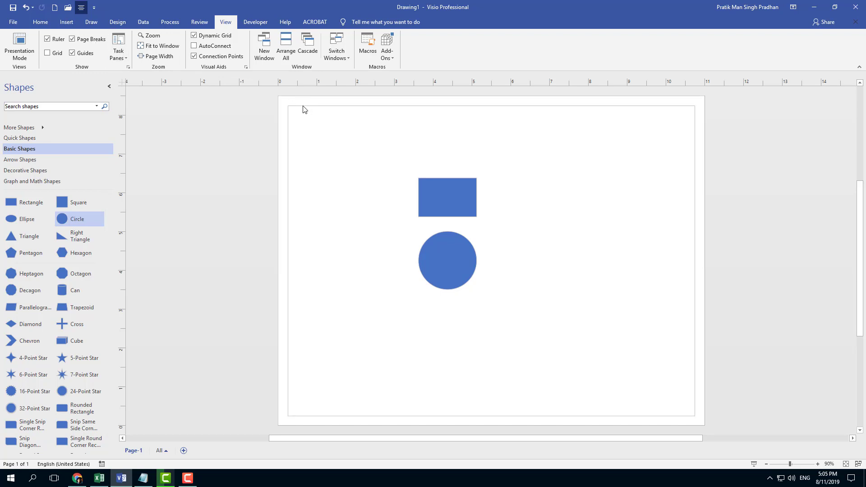
{"action": "scroll", "scroll_direction": "down", "scroll_amount": 3}
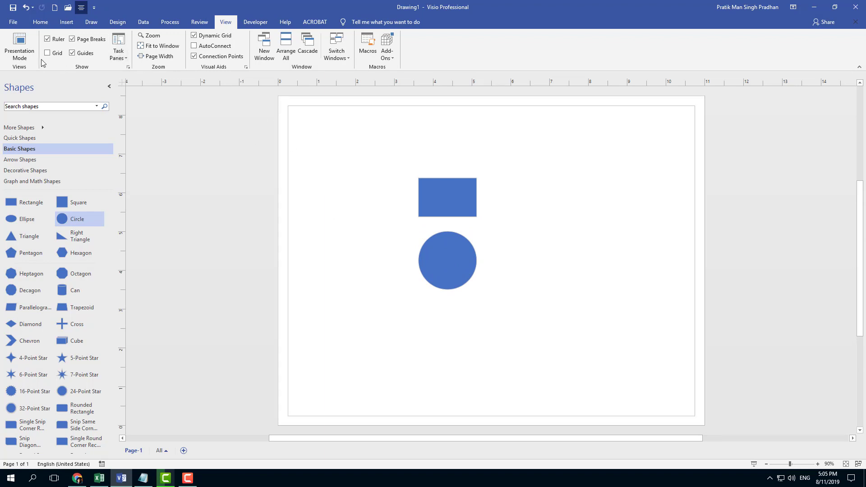
{"action": "left_click", "coordinate": [47, 54]}
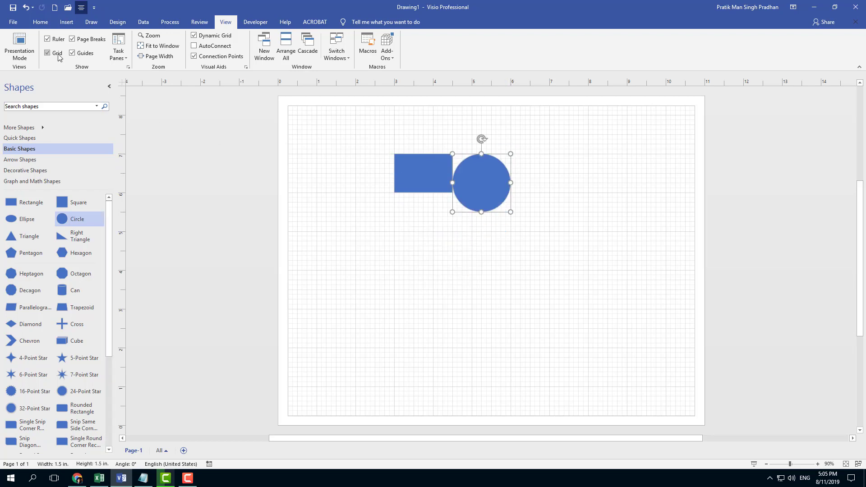
{"action": "left_click", "coordinate": [48, 53]}
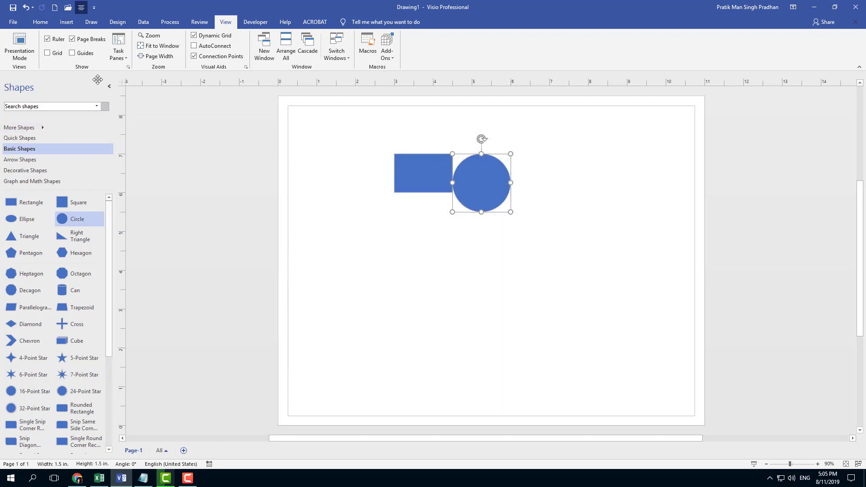
{"action": "left_click", "coordinate": [47, 52]}
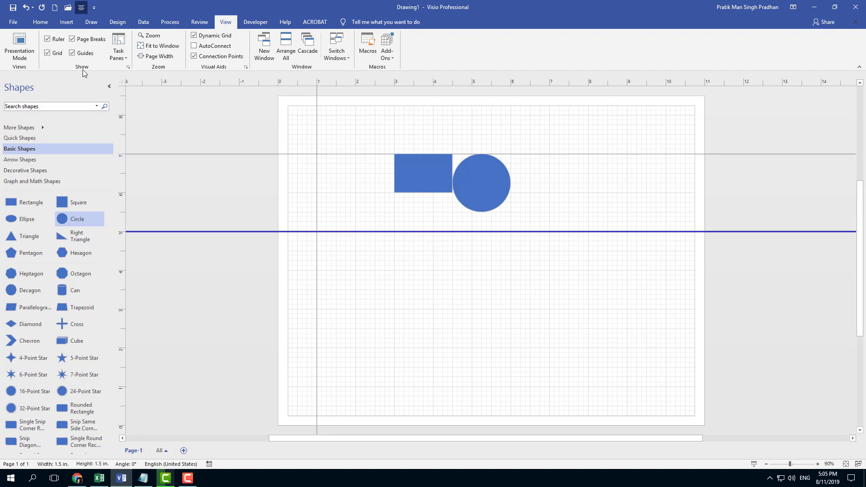
{"action": "left_click", "coordinate": [72, 53]}
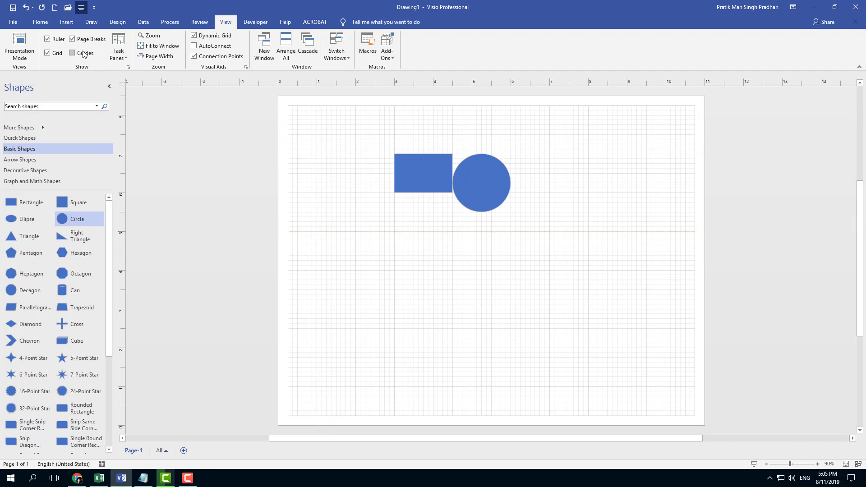
{"action": "left_click", "coordinate": [72, 54]}
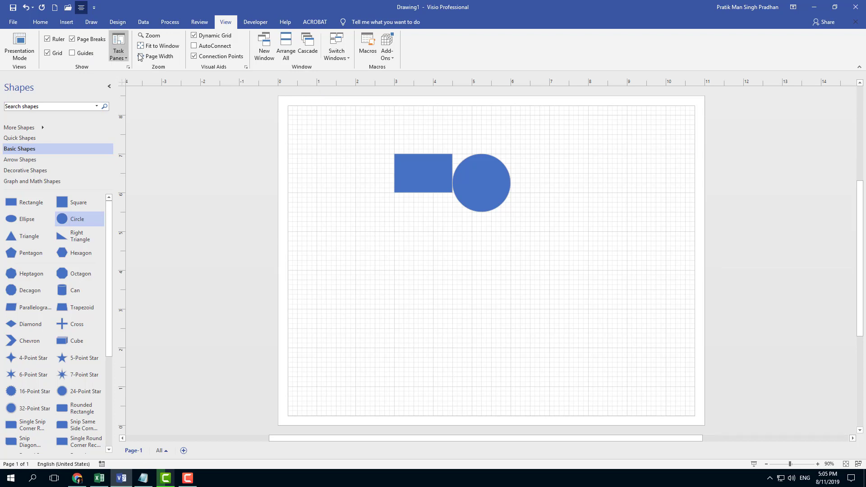
Open Shape Data, Size & Position and Pan & Zoom panes for the selected rectangle
{"action": "left_click", "coordinate": [118, 47]}
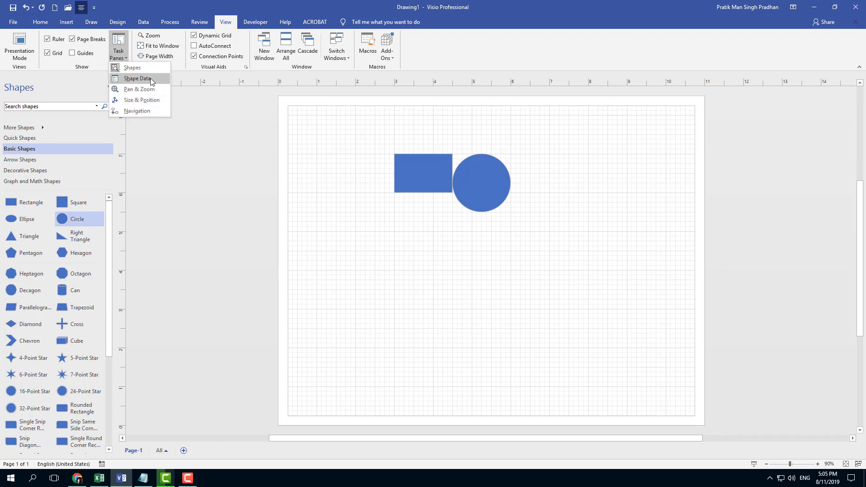
{"action": "left_click", "coordinate": [136, 78]}
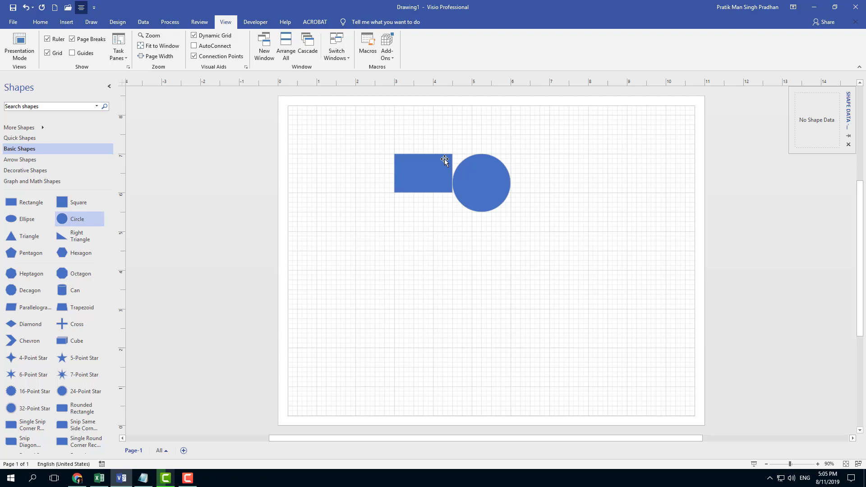
{"action": "left_click", "coordinate": [423, 173]}
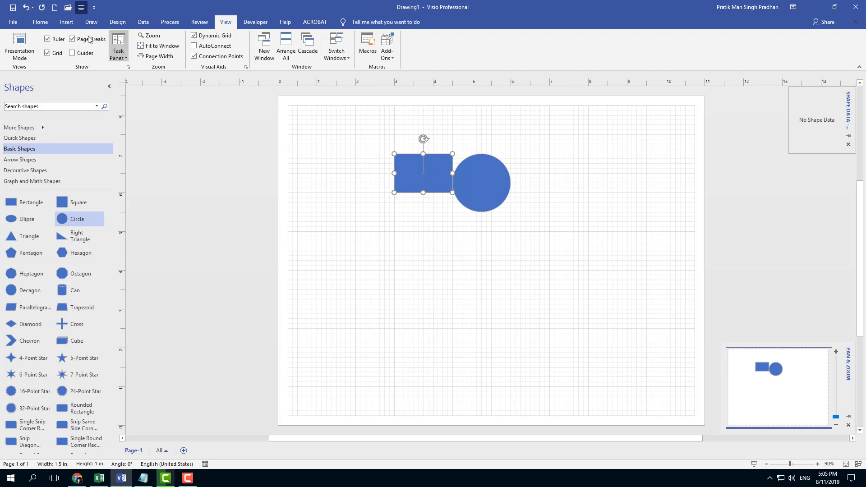
{"action": "left_click", "coordinate": [118, 47]}
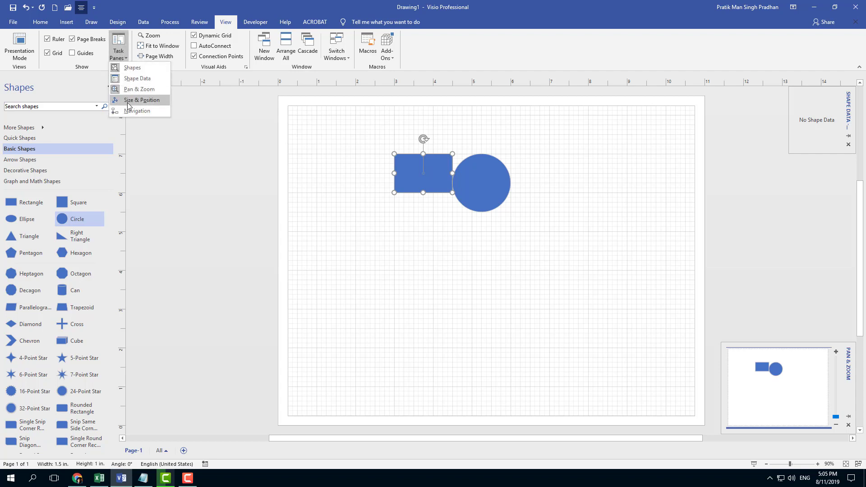
{"action": "left_click", "coordinate": [141, 100]}
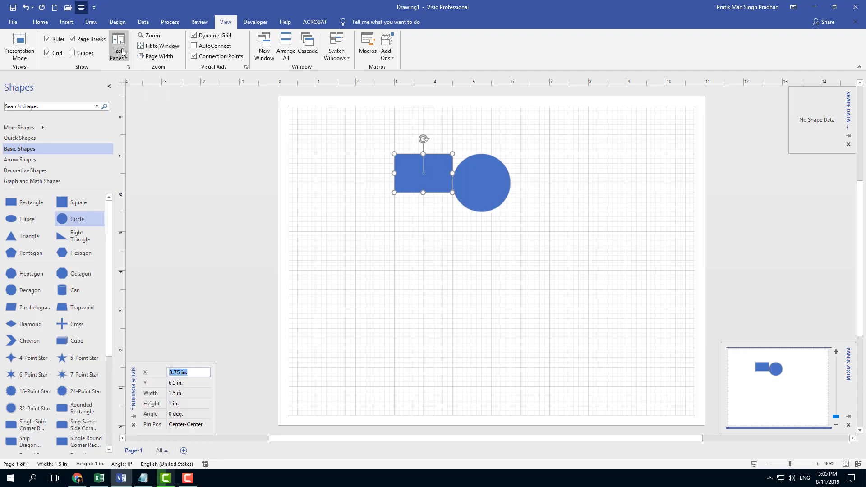
{"action": "left_click", "coordinate": [118, 46]}
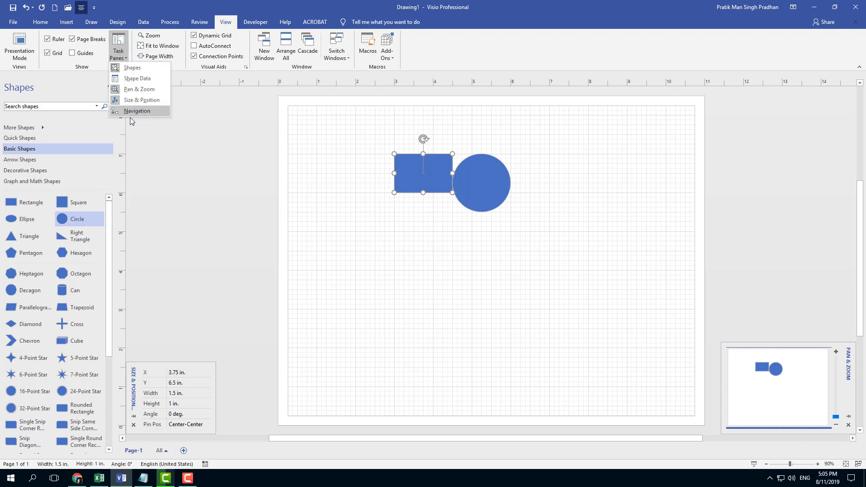
{"action": "left_click", "coordinate": [137, 111]}
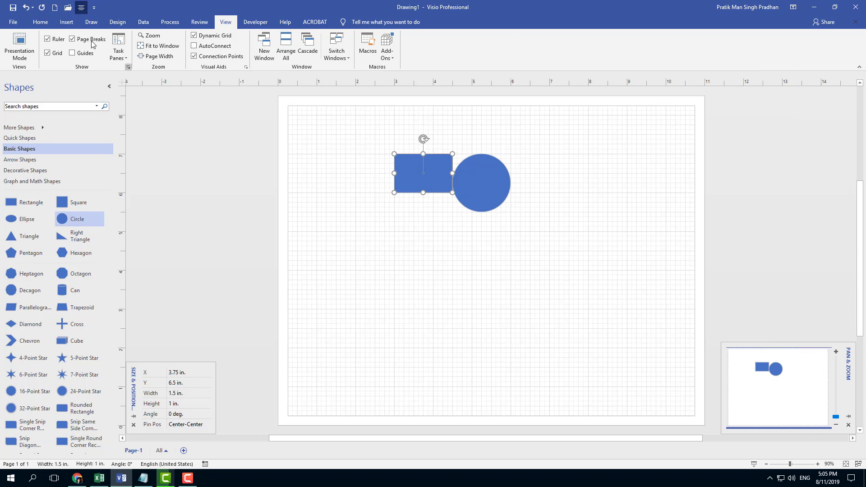
{"action": "left_click", "coordinate": [71, 38]}
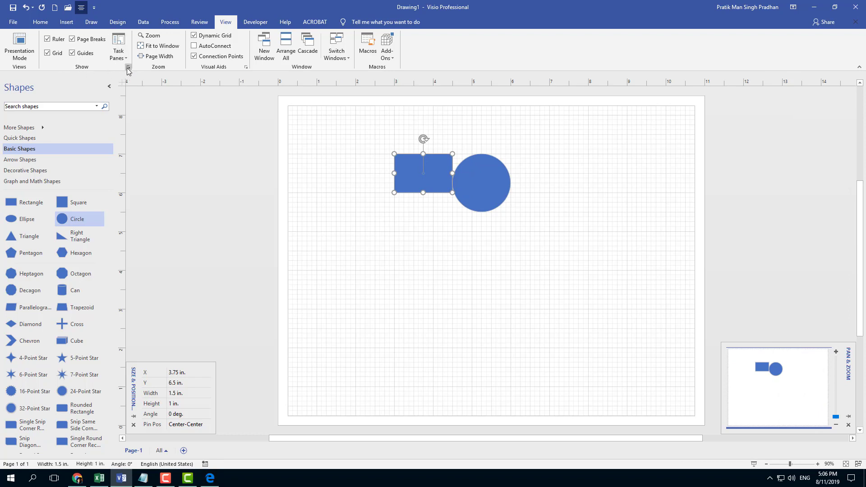
{"action": "left_click", "coordinate": [128, 67]}
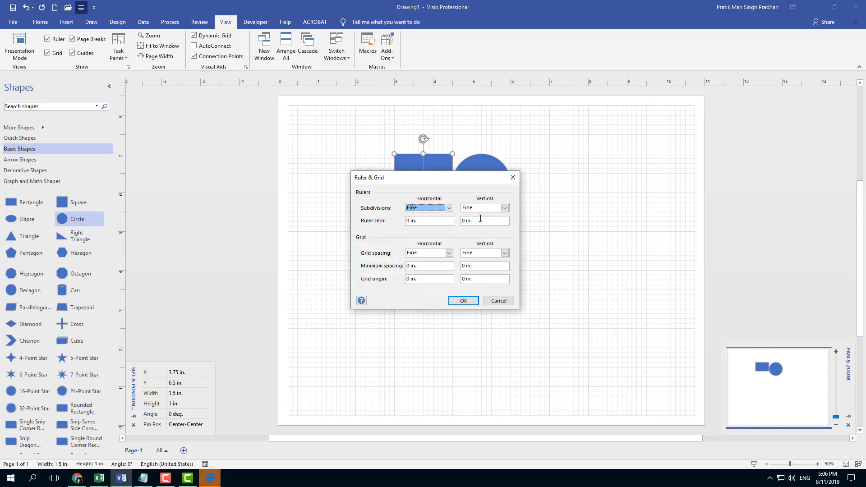
{"action": "left_click", "coordinate": [504, 207]}
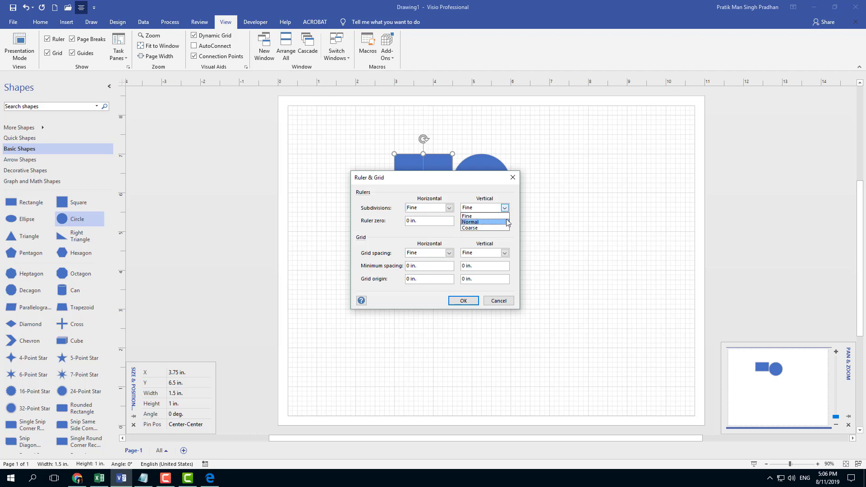
{"action": "left_click", "coordinate": [468, 216]}
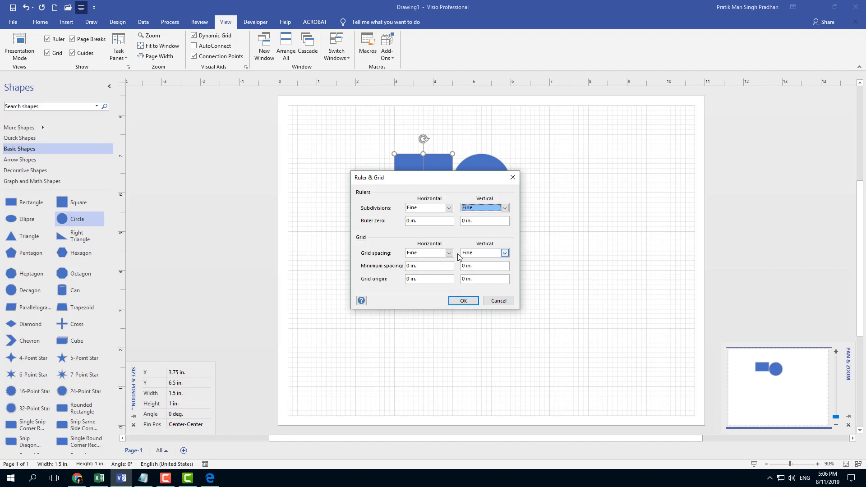
{"action": "left_click", "coordinate": [428, 253]}
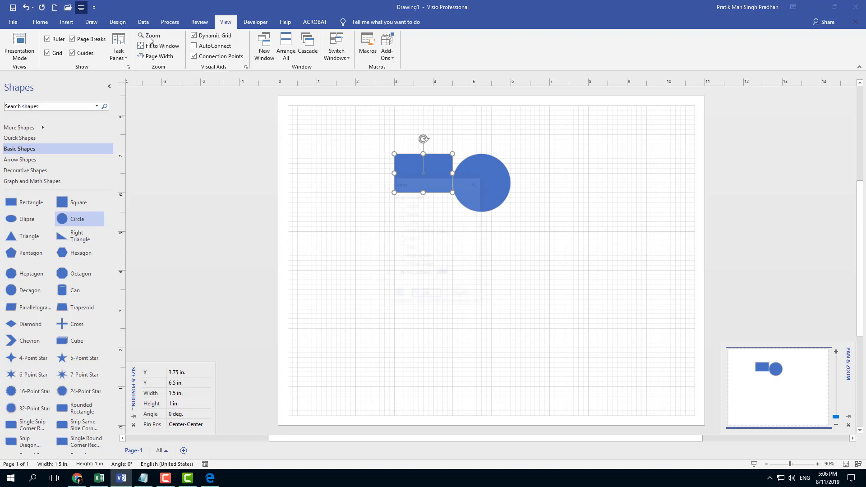
Zoom to 100% in the Zoom dialog, then choose a smaller magnification
{"action": "left_click", "coordinate": [150, 36]}
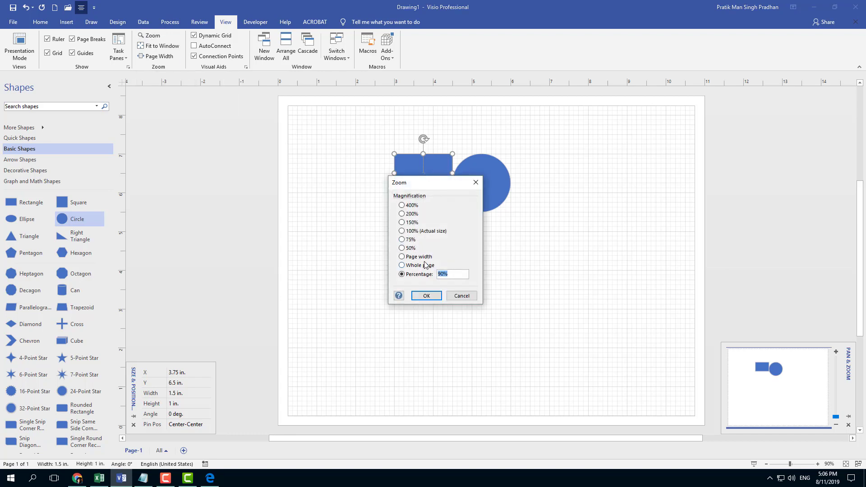
{"action": "left_click", "coordinate": [401, 231]}
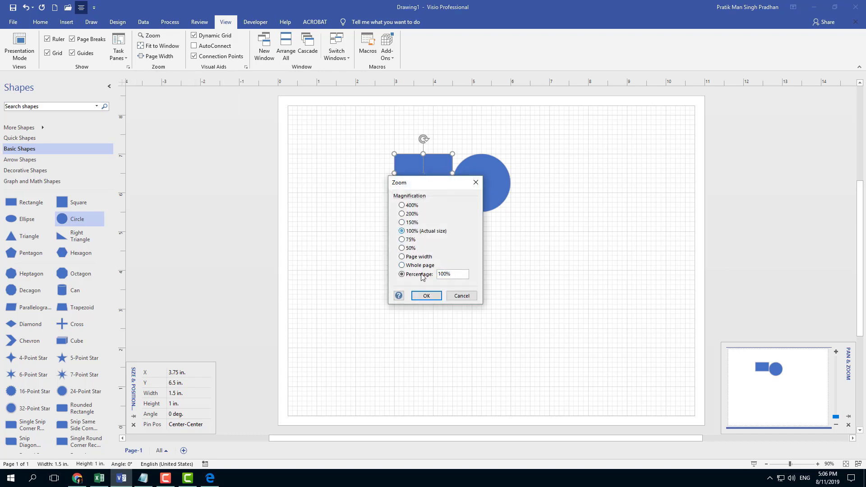
{"action": "left_click", "coordinate": [425, 295]}
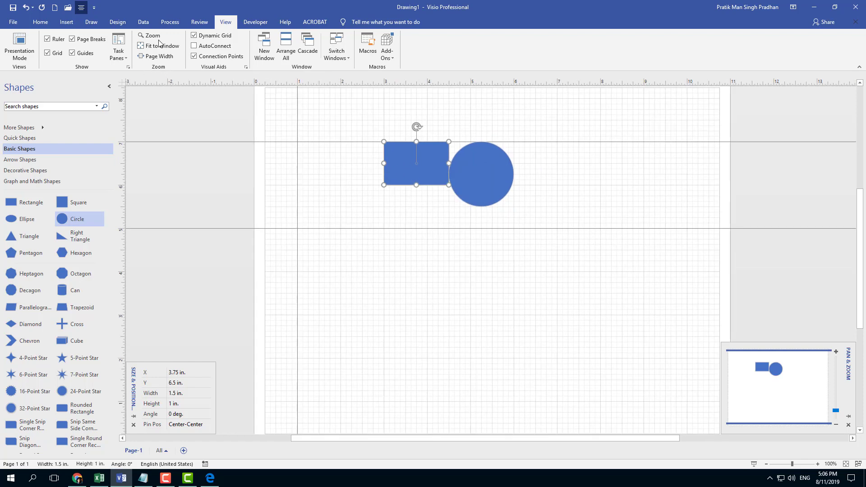
{"action": "left_click", "coordinate": [150, 35]}
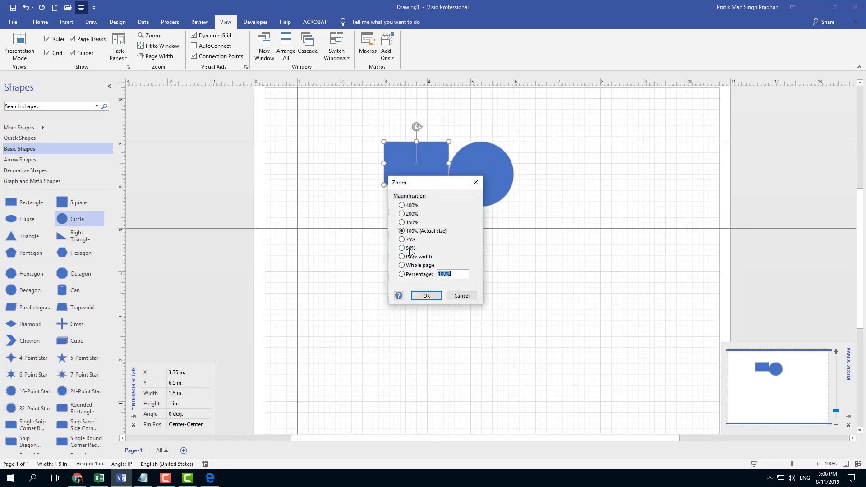
{"action": "left_click", "coordinate": [425, 295]}
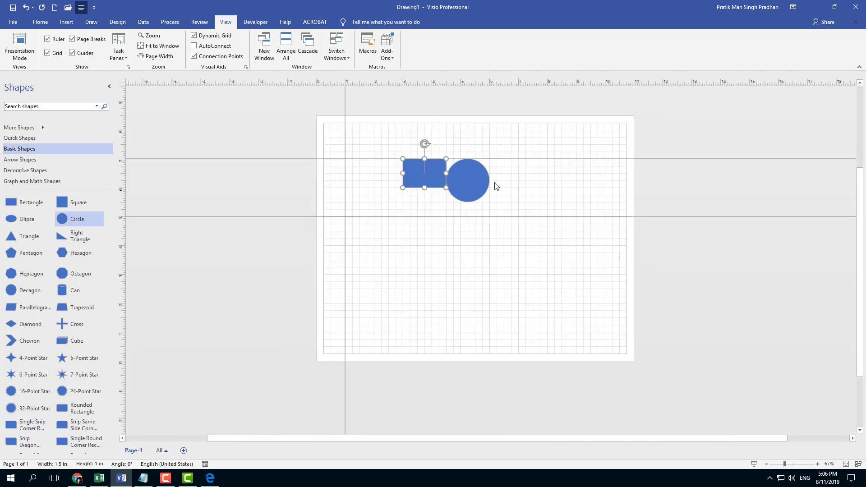
Fit the page to the window, switch to page width, and confirm in Zoom
{"action": "scroll", "scroll_direction": "down", "scroll_amount": 3}
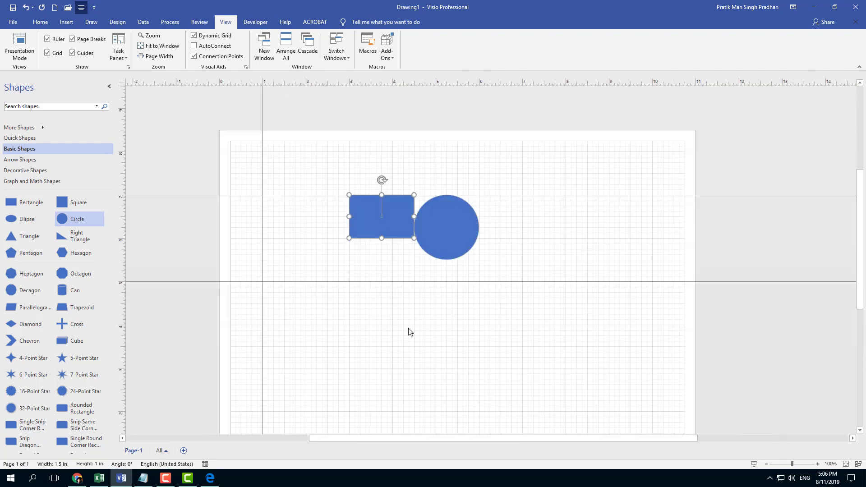
{"action": "mouse_move", "coordinate": [209, 104]}
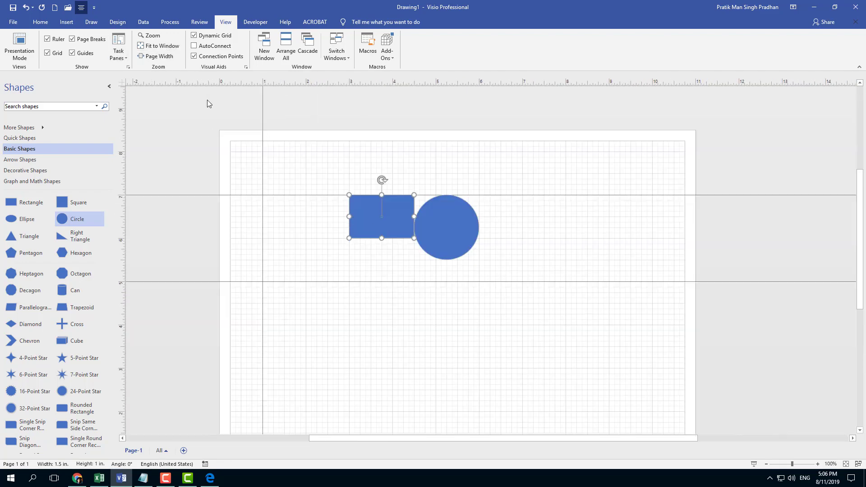
{"action": "left_click", "coordinate": [161, 45]}
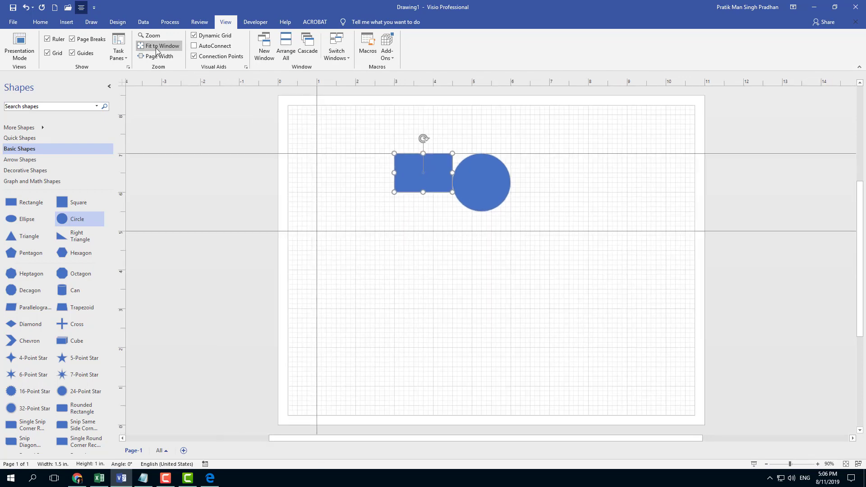
{"action": "mouse_move", "coordinate": [159, 46]}
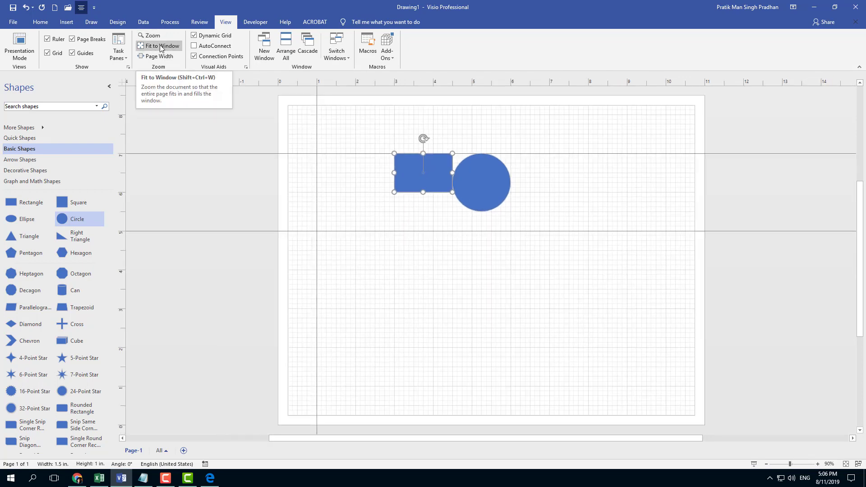
{"action": "left_click", "coordinate": [162, 56]}
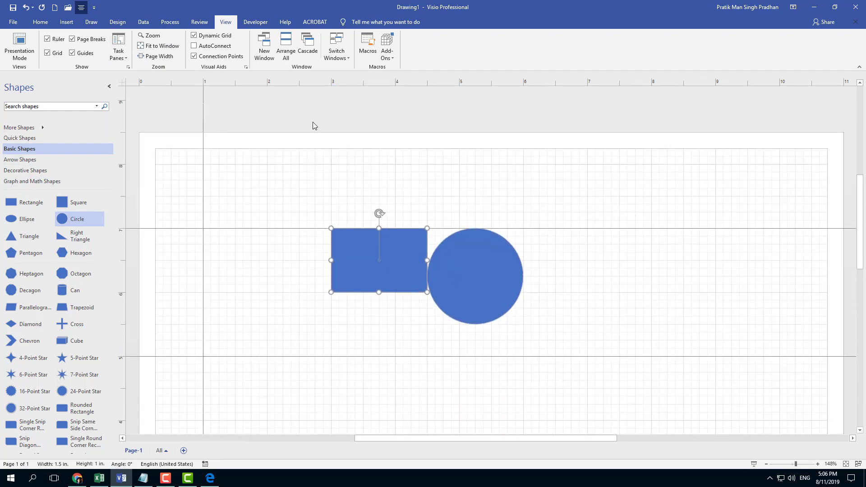
{"action": "left_click", "coordinate": [150, 35]}
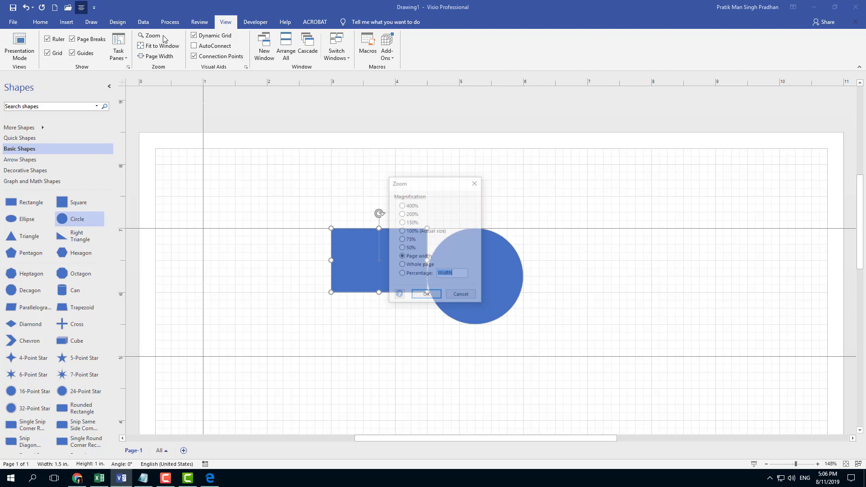
{"action": "left_click", "coordinate": [426, 293]}
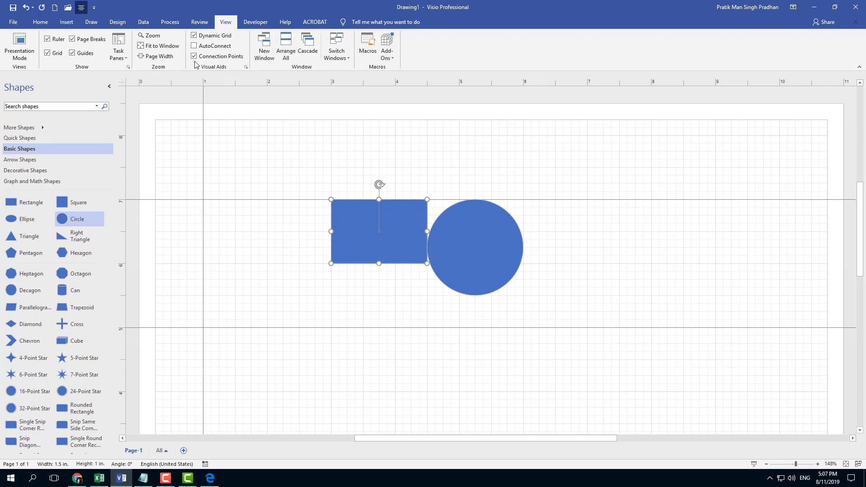
Create a new Basic Diagram drawing, then return to the File > New templates
{"action": "left_click", "coordinate": [12, 22]}
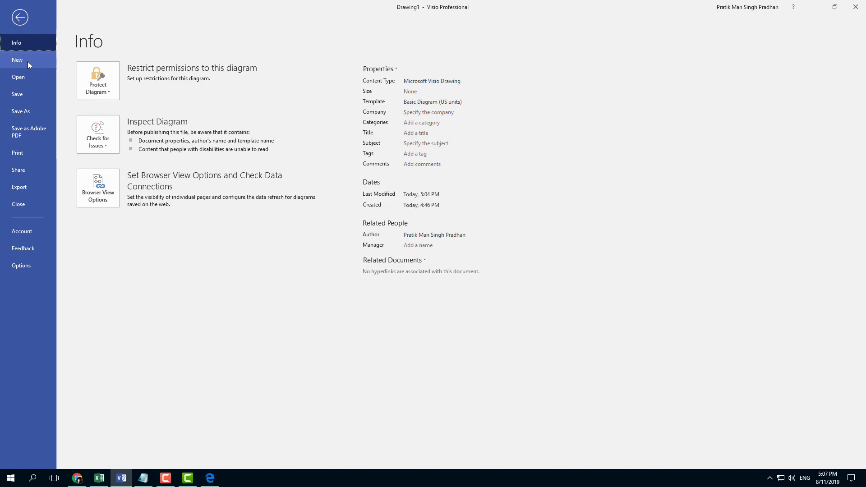
{"action": "left_click", "coordinate": [17, 59]}
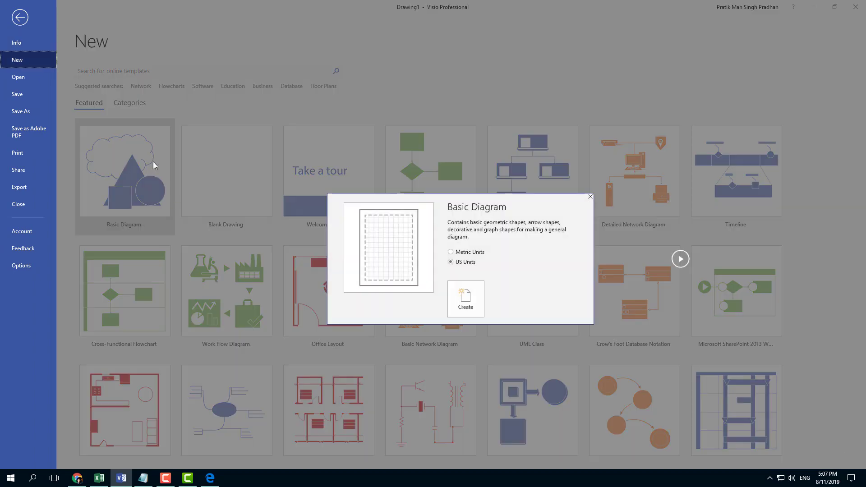
{"action": "left_click", "coordinate": [465, 298]}
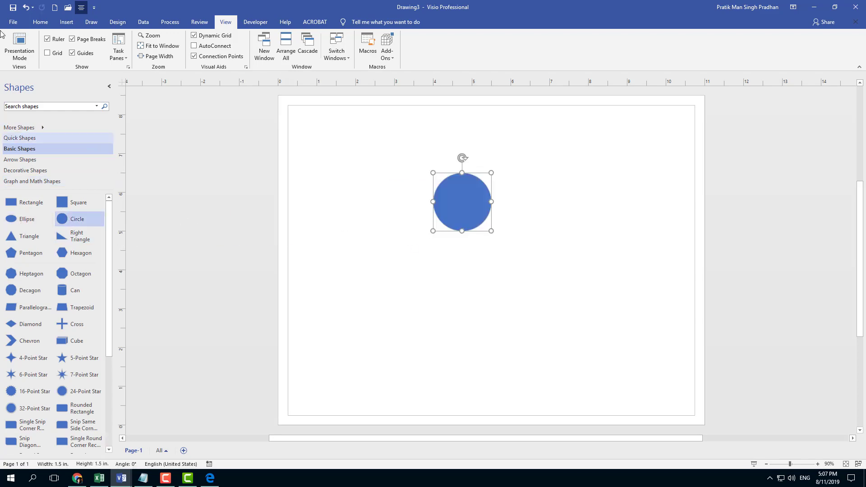
{"action": "left_click", "coordinate": [13, 22]}
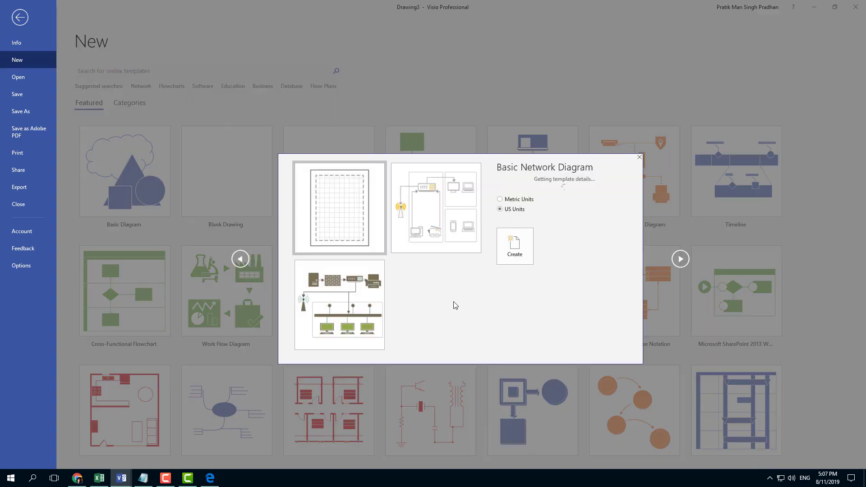
Create the Basic Network Diagram drawing and open a New Window onto it
{"action": "left_click", "coordinate": [513, 246]}
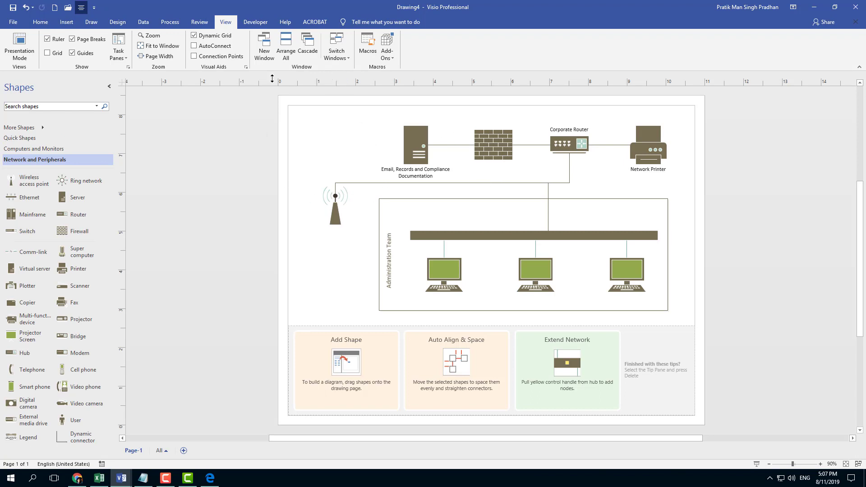
{"action": "left_click", "coordinate": [264, 46]}
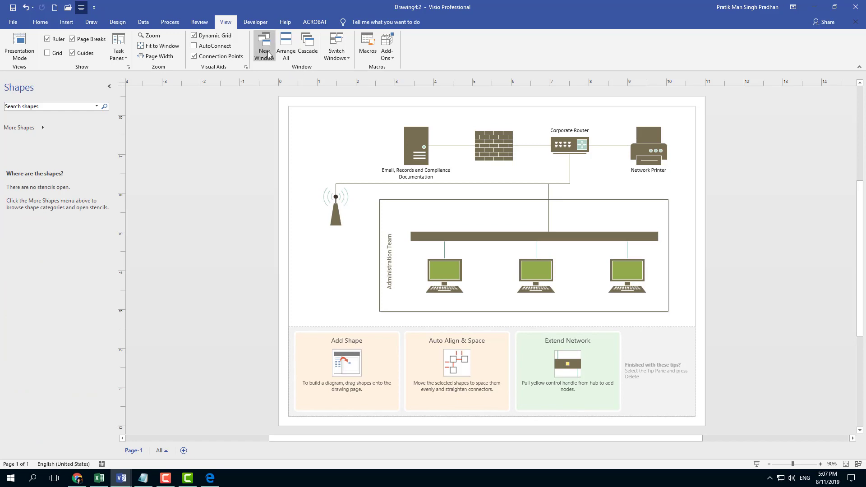
Open a third network-diagram window, Arrange All, and close an extra Drawing4 window
{"action": "left_click", "coordinate": [264, 46]}
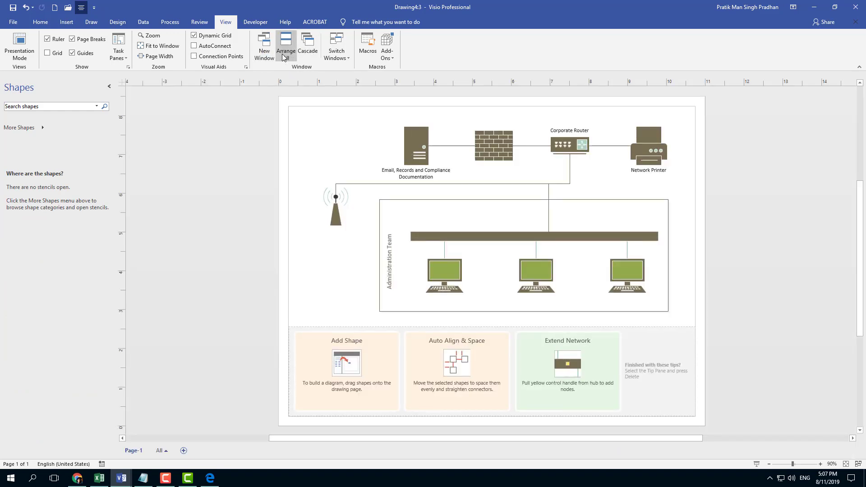
{"action": "left_click", "coordinate": [285, 47]}
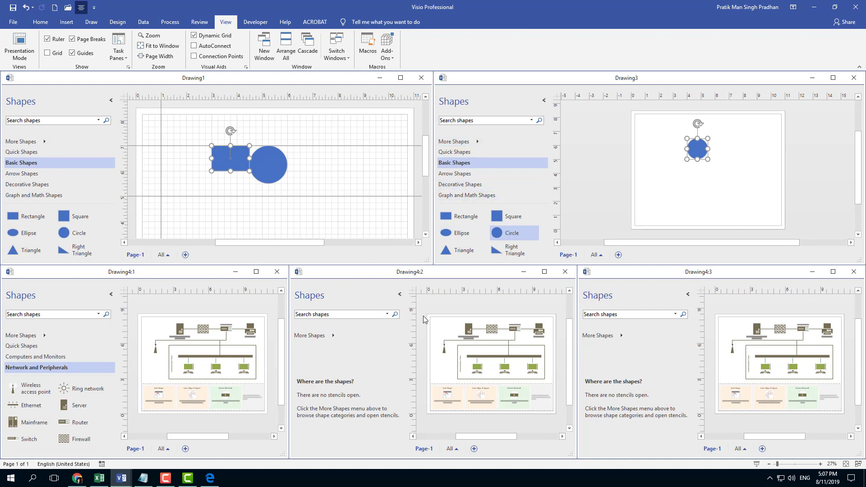
{"action": "mouse_move", "coordinate": [364, 366]}
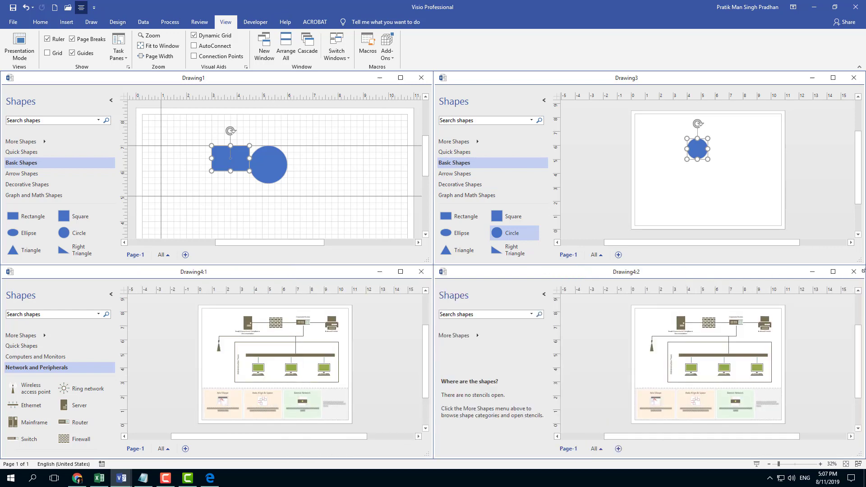
{"action": "left_click", "coordinate": [307, 47]}
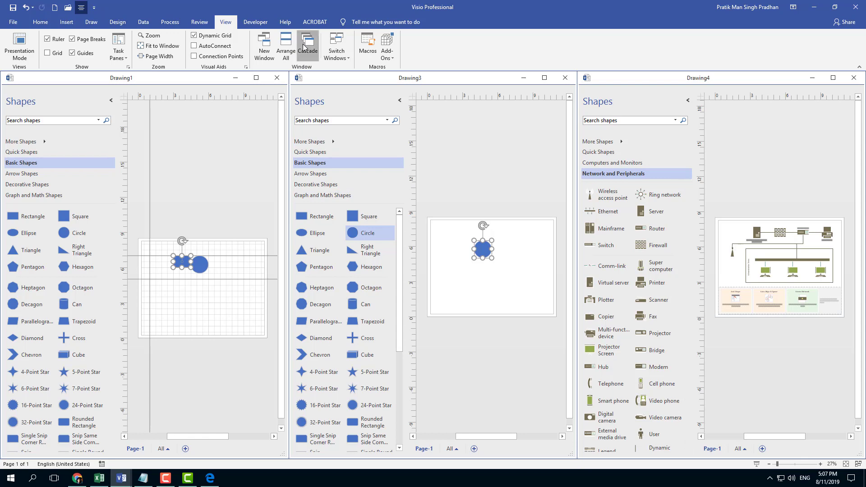
Cascade the drawing windows, then switch to Drawing3 and then Drawing4
{"action": "left_click", "coordinate": [308, 47]}
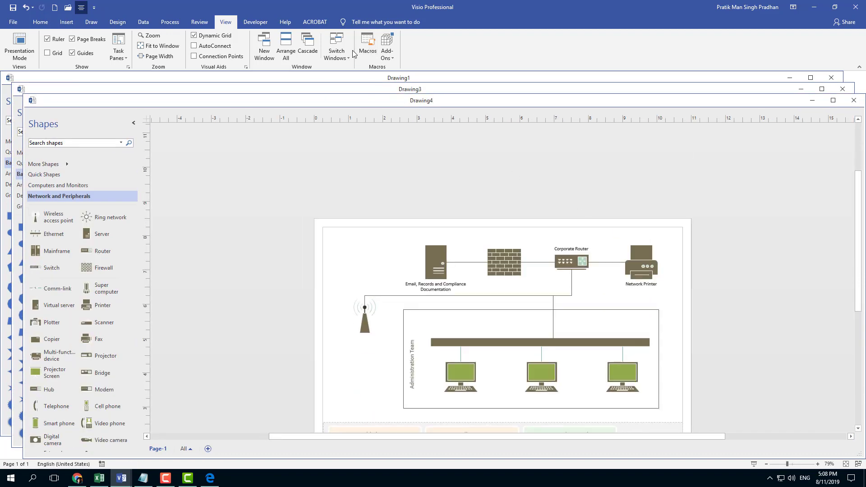
{"action": "left_click", "coordinate": [335, 45]}
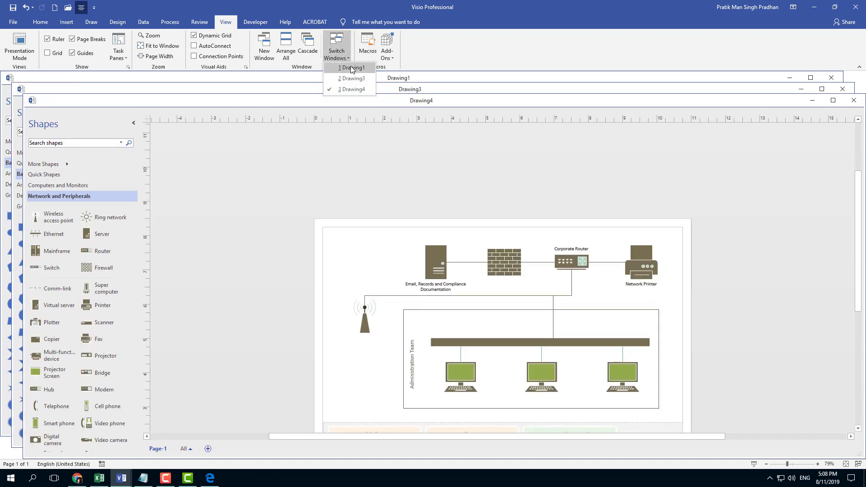
{"action": "left_click", "coordinate": [352, 78]}
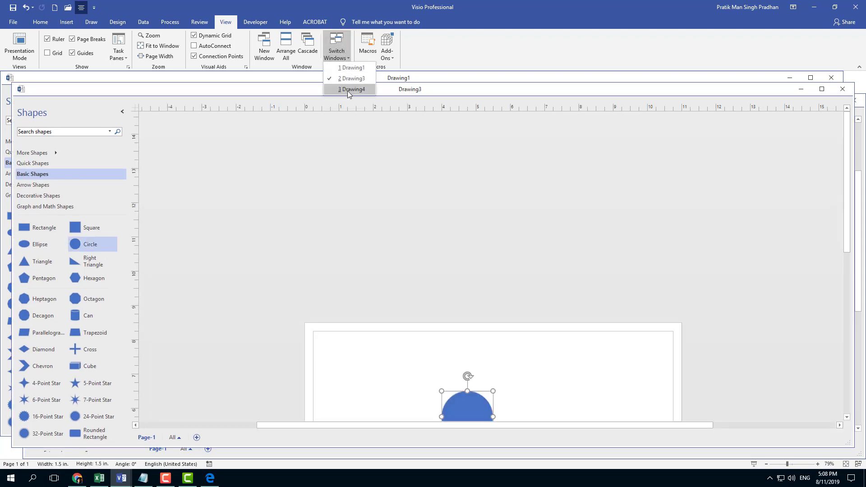
{"action": "left_click", "coordinate": [351, 89]}
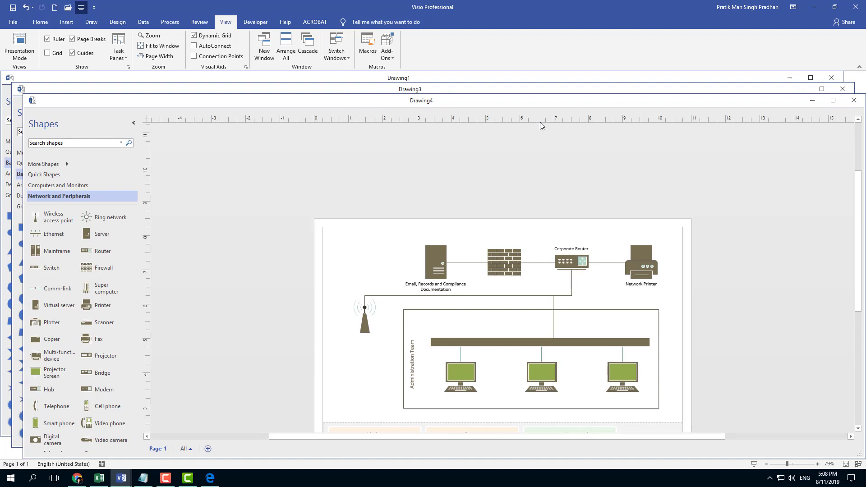
{"action": "mouse_move", "coordinate": [687, 212]}
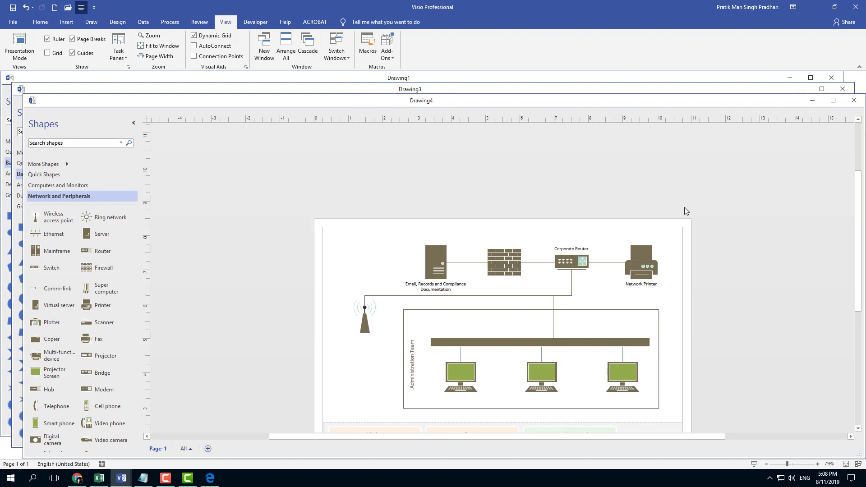